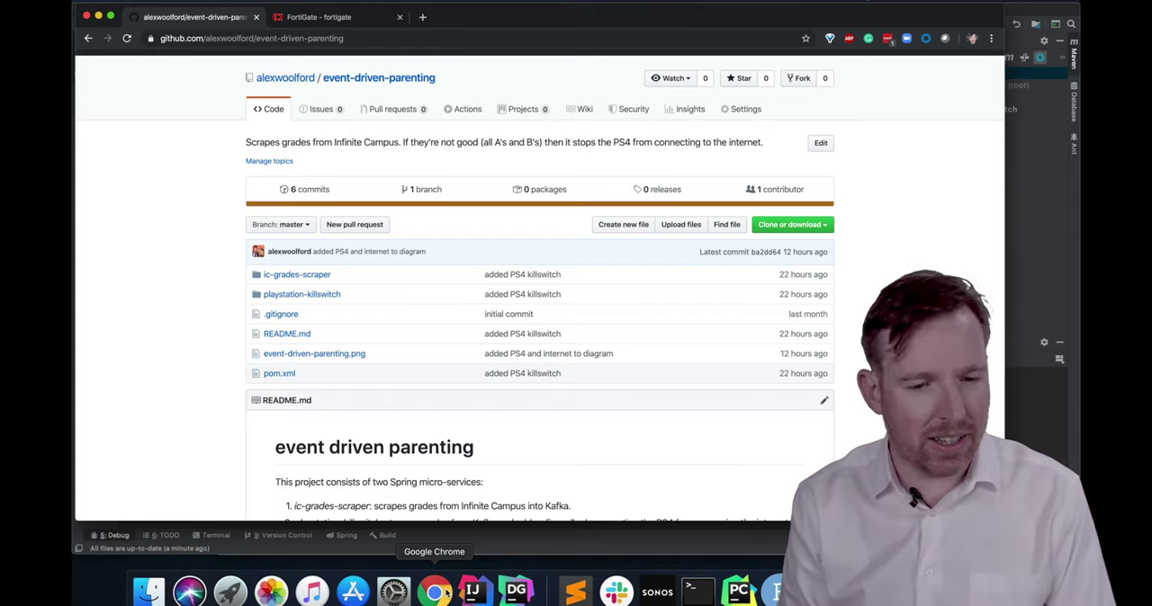
pyautogui.moveTo(471, 590)
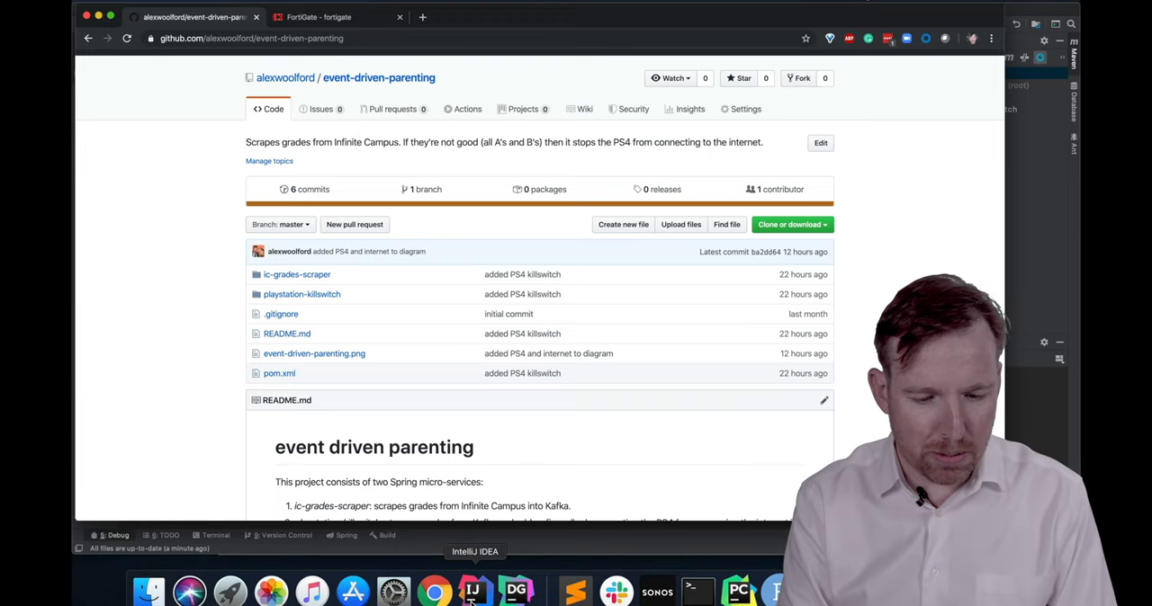
# Review GradeScraper.java's Selenium login code: Chrome options, credential entry, sign-in and error handling
pyautogui.click(475, 590)
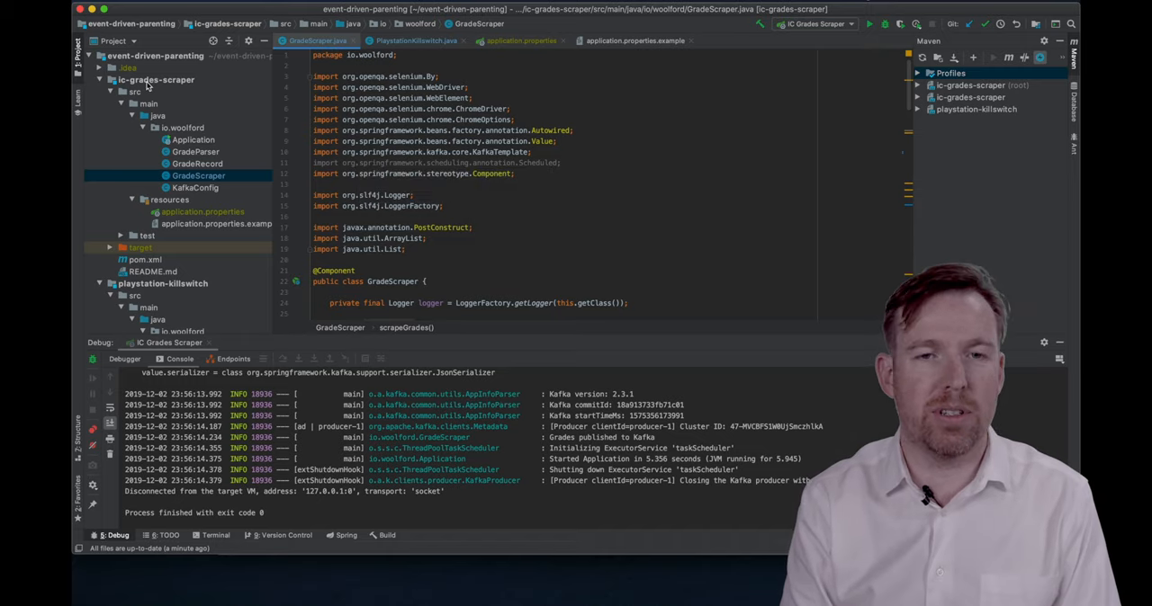
pyautogui.scroll(-3)
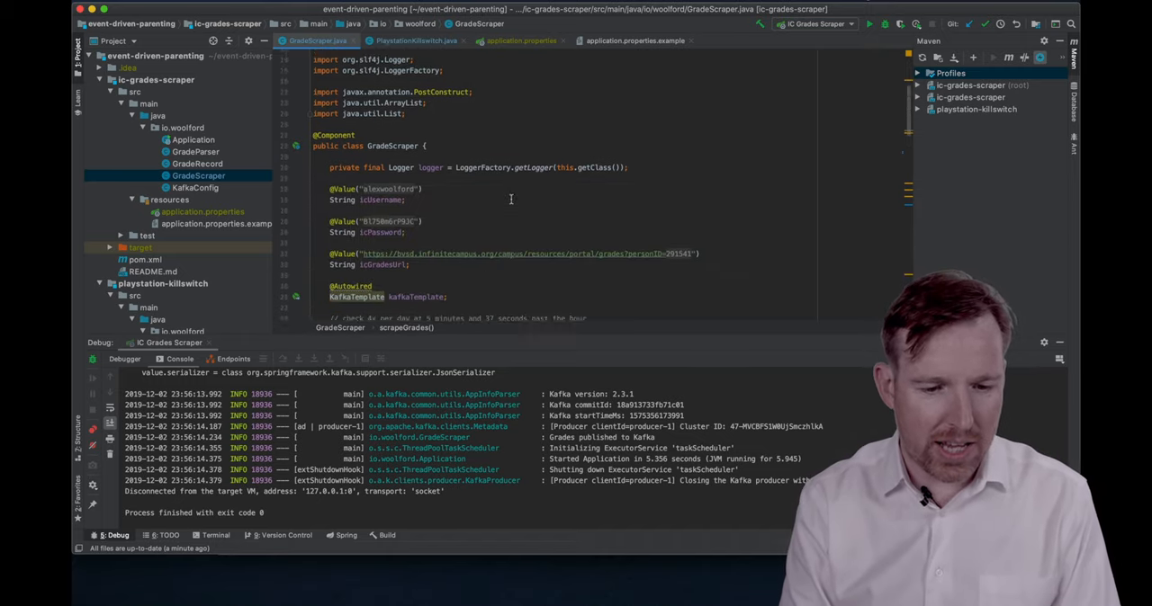
pyautogui.scroll(-3)
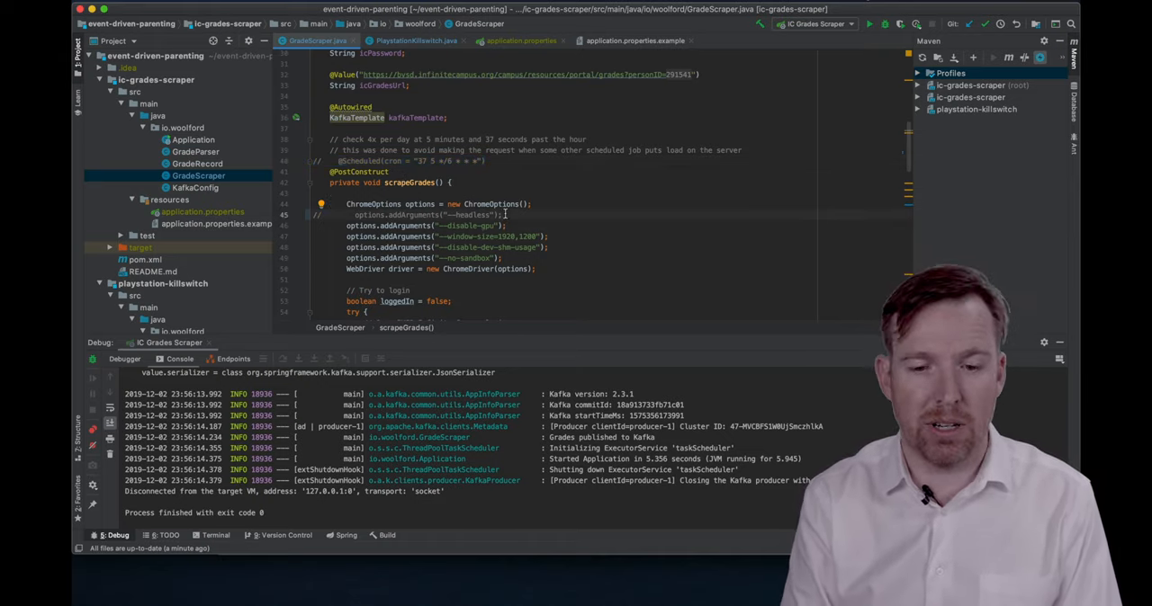
pyautogui.moveTo(625, 200)
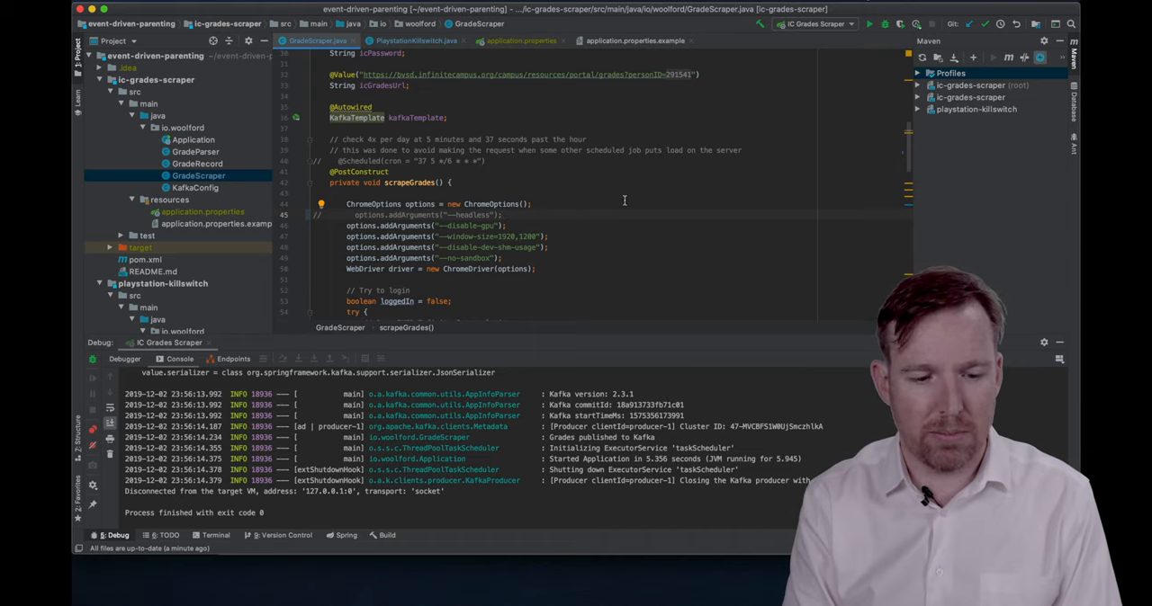
pyautogui.scroll(-3)
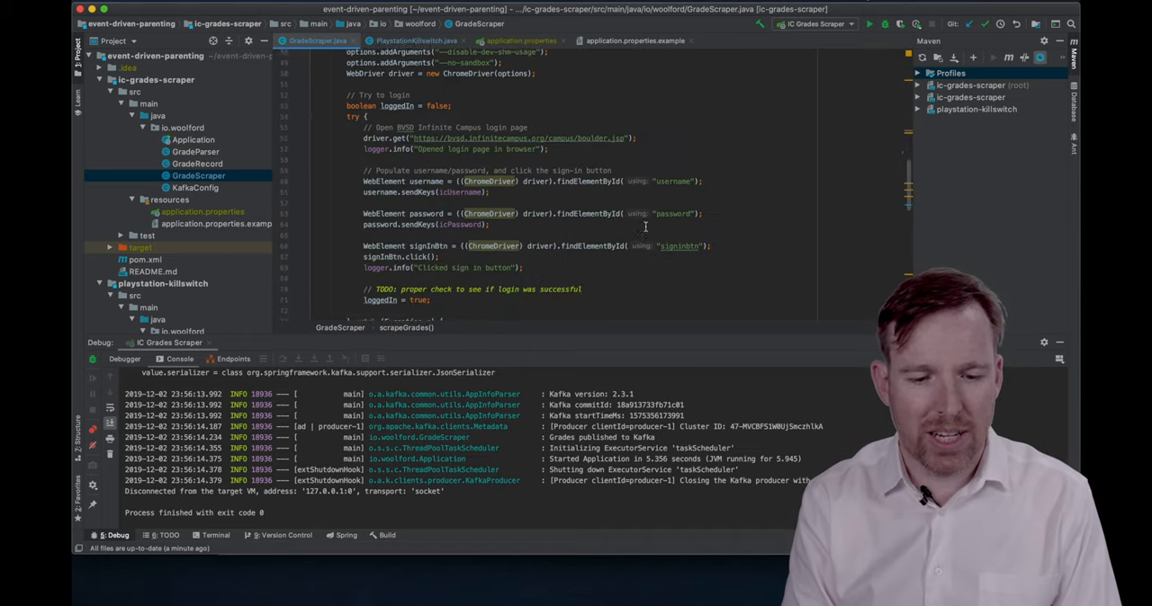
pyautogui.scroll(-3)
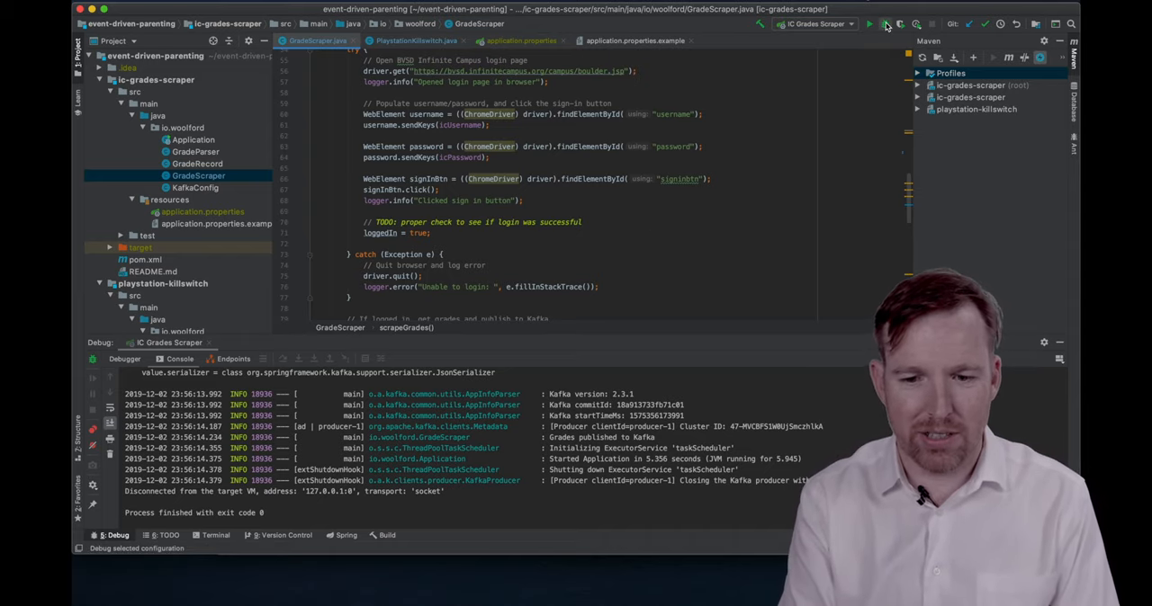
# Debug the IC Grades Scraper configuration and confirm grades were published to Kafka
pyautogui.click(889, 25)
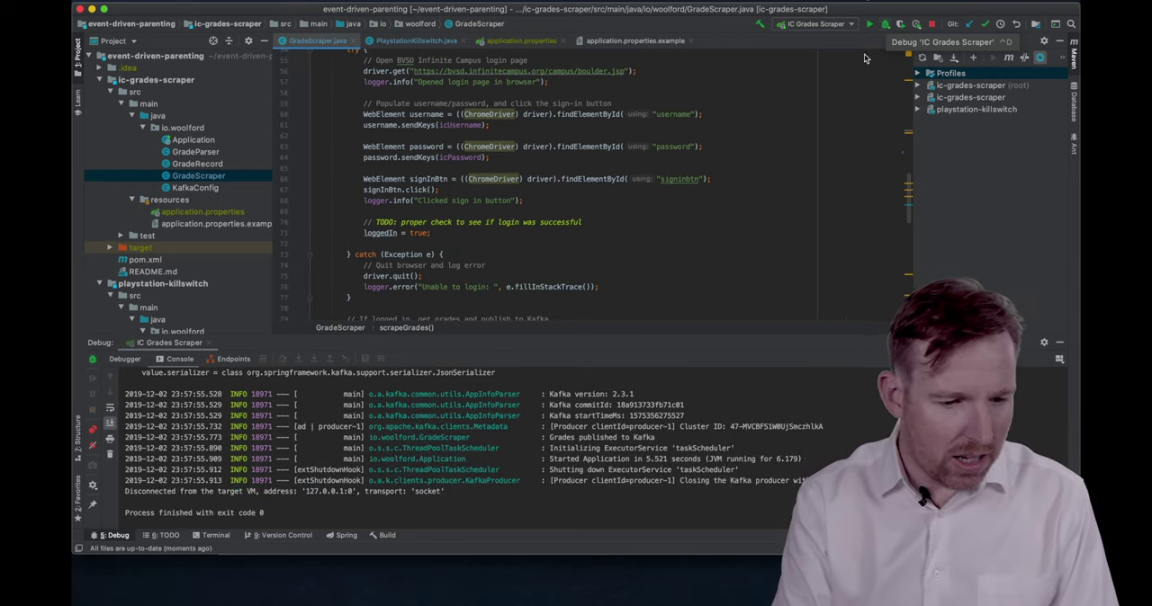
pyautogui.scroll(-3)
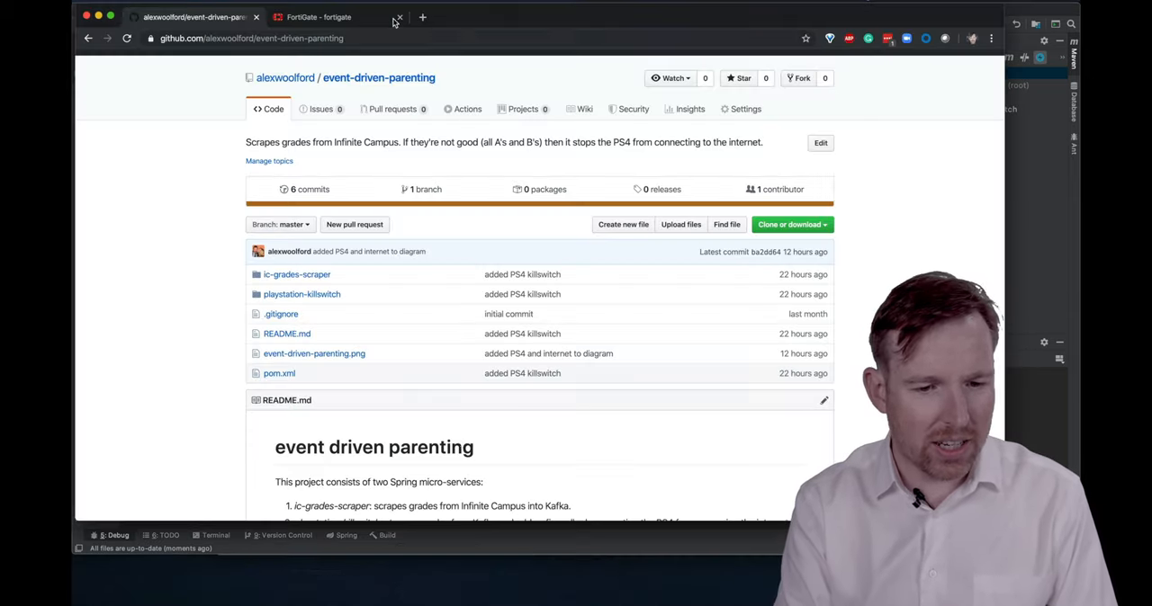
# Check FortiGate Addresses for host deepthought and the deny-internet group, then return to the IDE
pyautogui.click(317, 16)
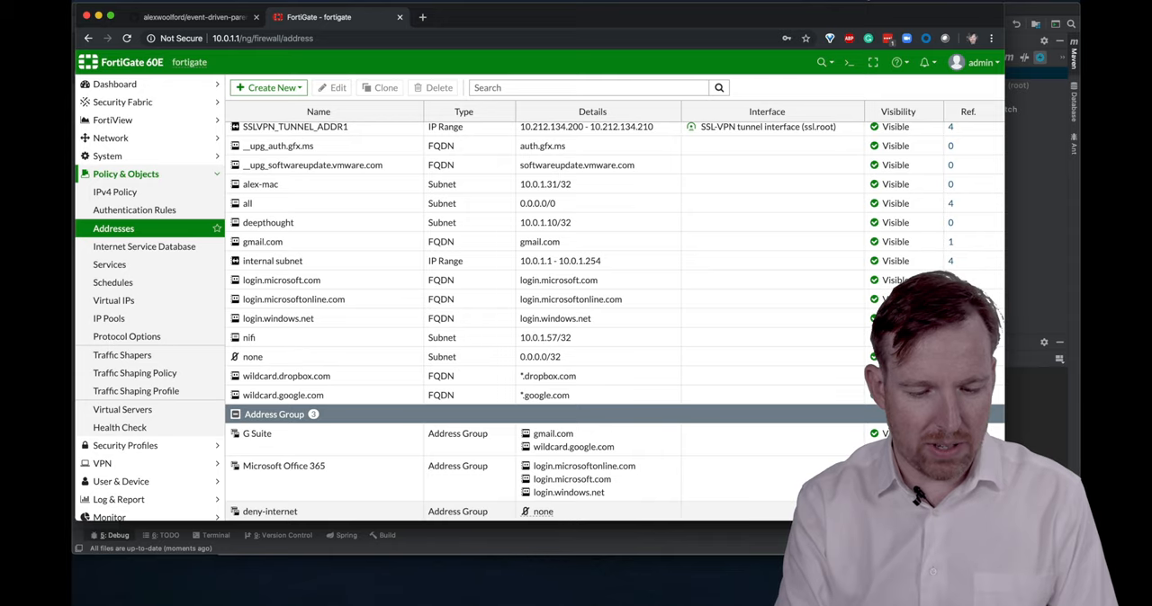
pyautogui.click(471, 590)
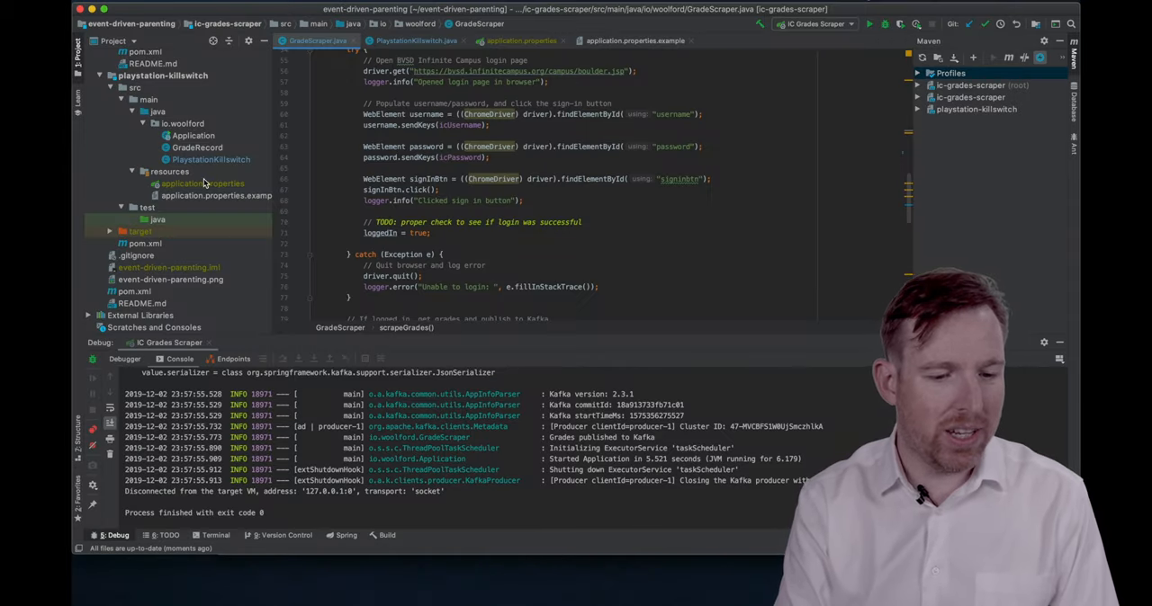
# Review PlaystationKillswitch.java's deny-internet group update code and select its run configuration
pyautogui.click(210, 158)
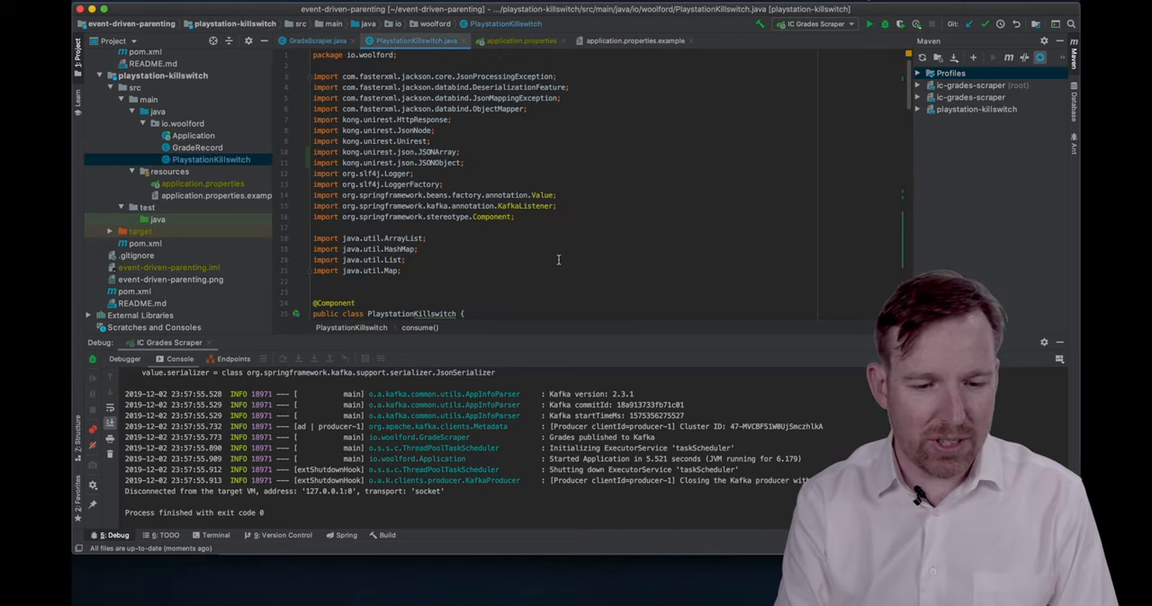
pyautogui.scroll(-3)
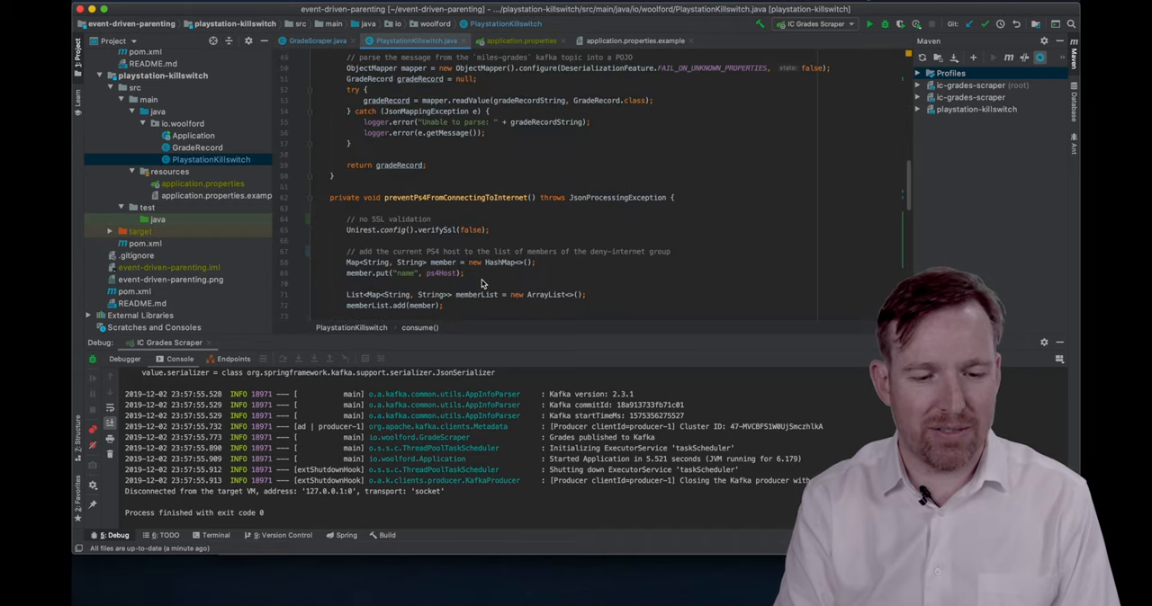
pyautogui.scroll(-3)
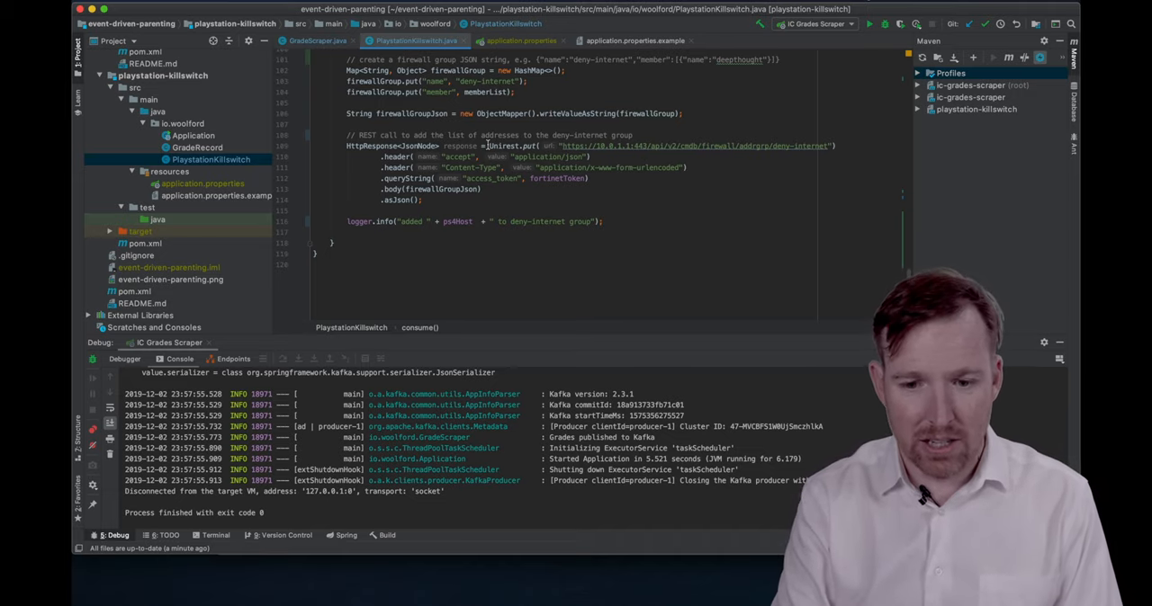
pyautogui.click(817, 25)
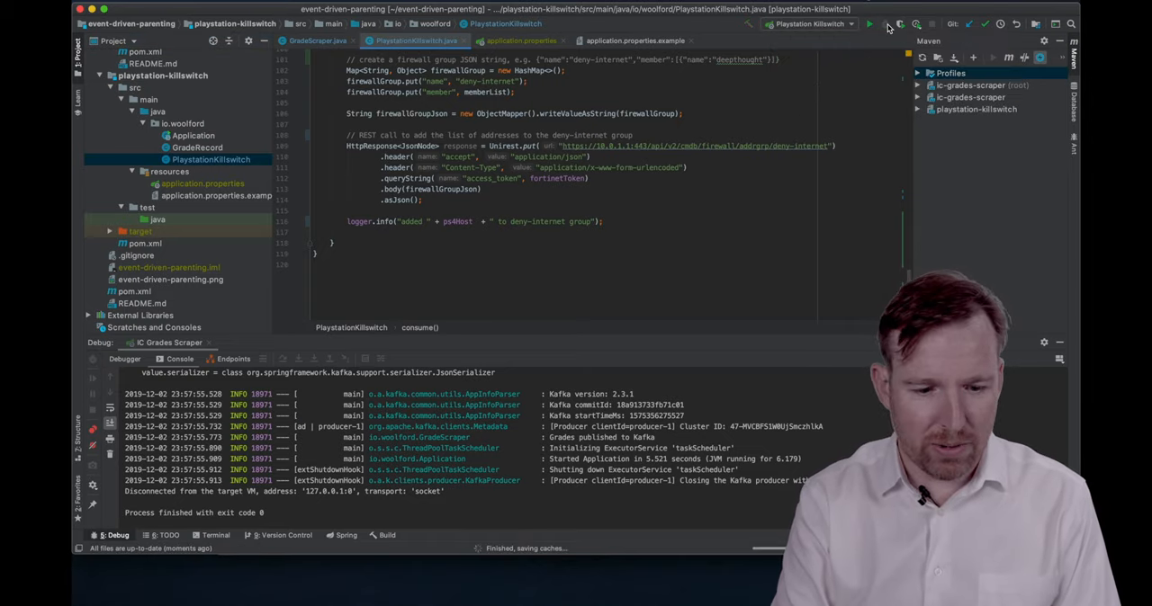
# Run PlaystationKillswitch until its Kafka consumer gets partitions, then move to the cp01 terminal
pyautogui.click(870, 26)
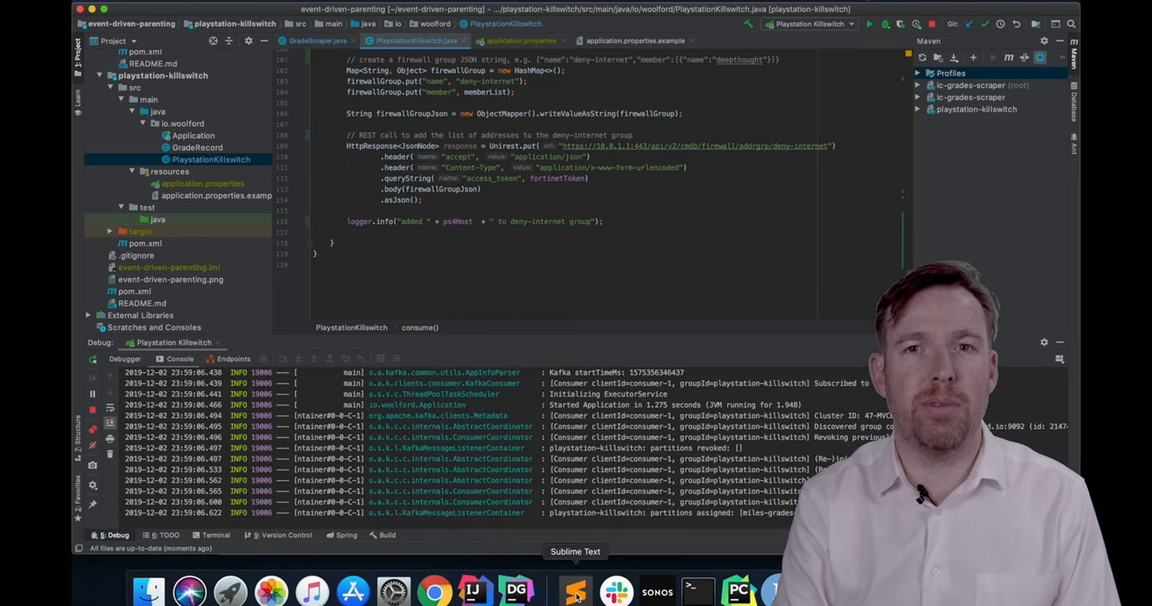
pyautogui.click(574, 592)
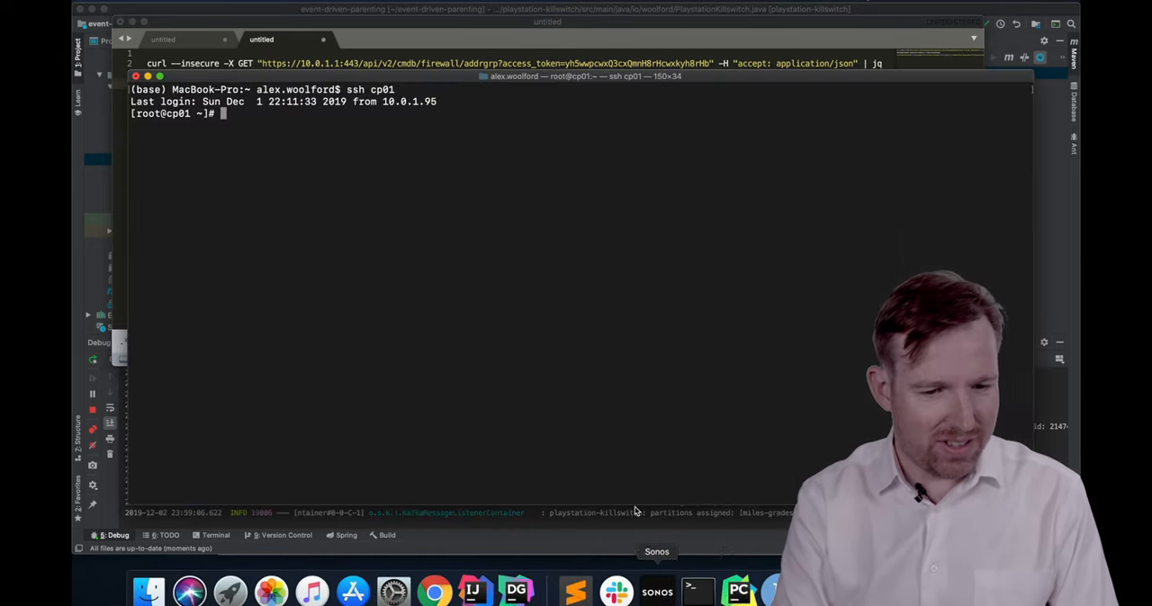
# Start kafka-console-producer on localhost:9092 for topic miles-grades-test and send the C grade record
pyautogui.write('kafka-console-producer --broker-list localhost:9092 --topic miles-grades-test')
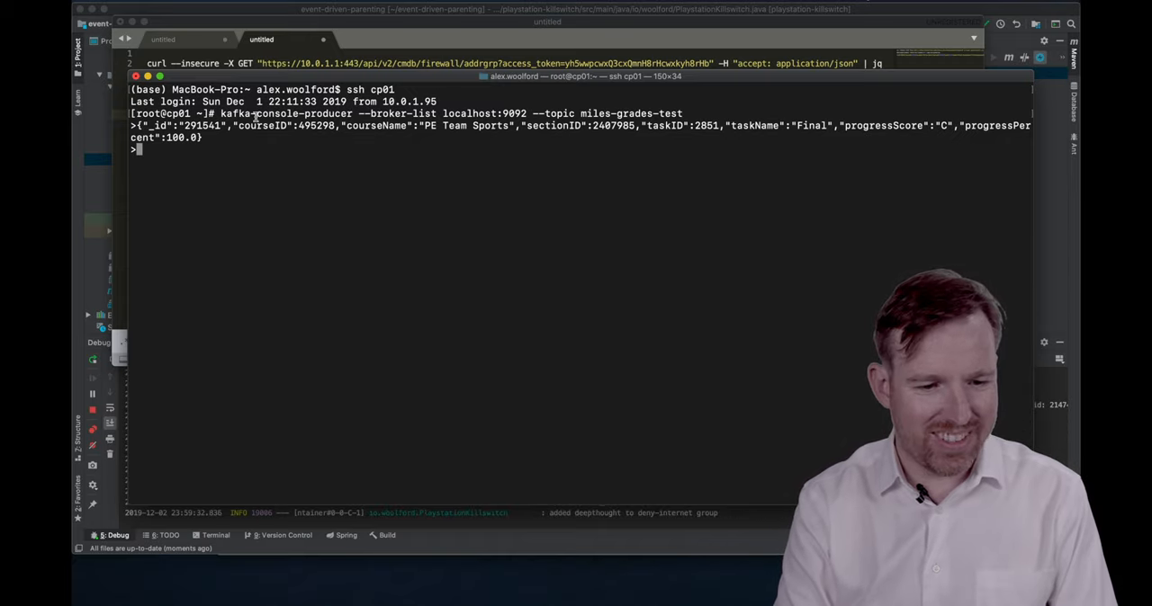
pyautogui.moveTo(928, 128)
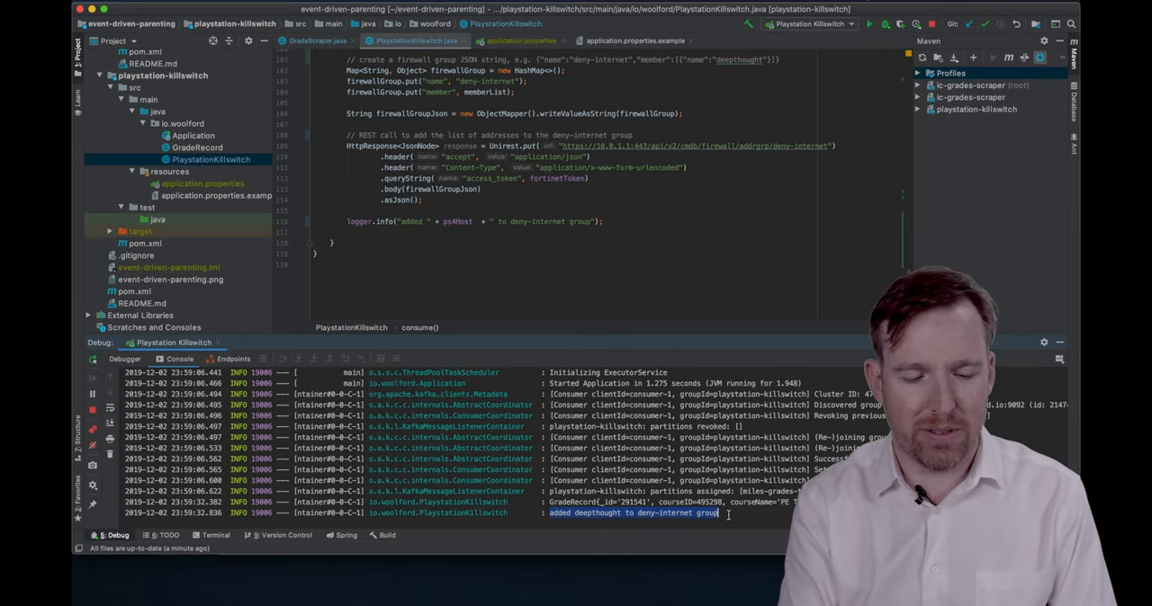
pyautogui.moveTo(639, 515)
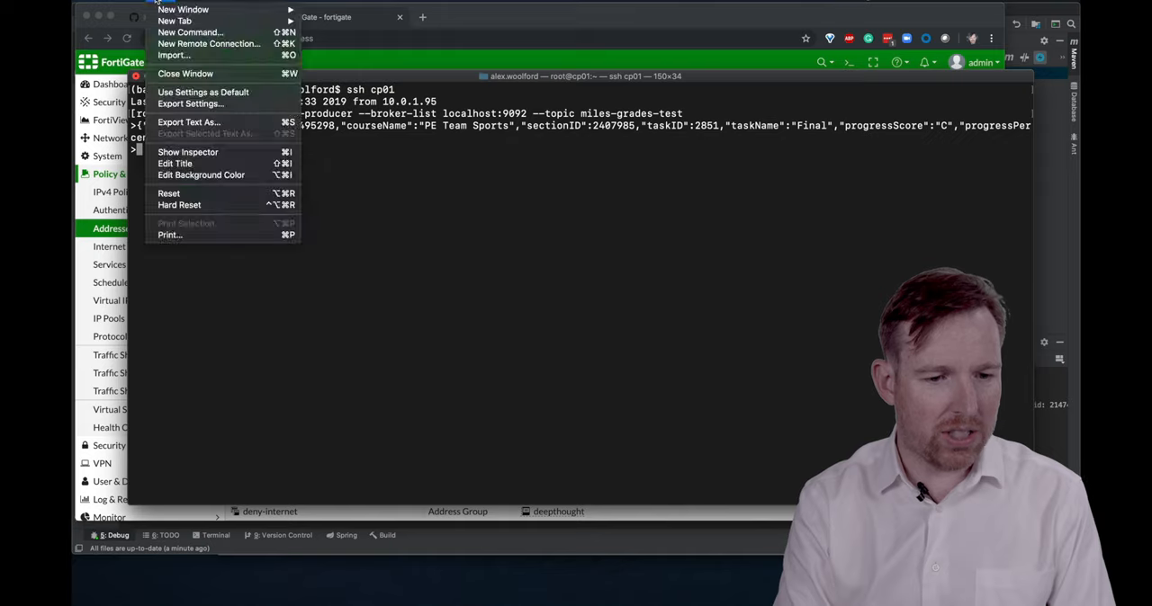
pyautogui.moveTo(184, 22)
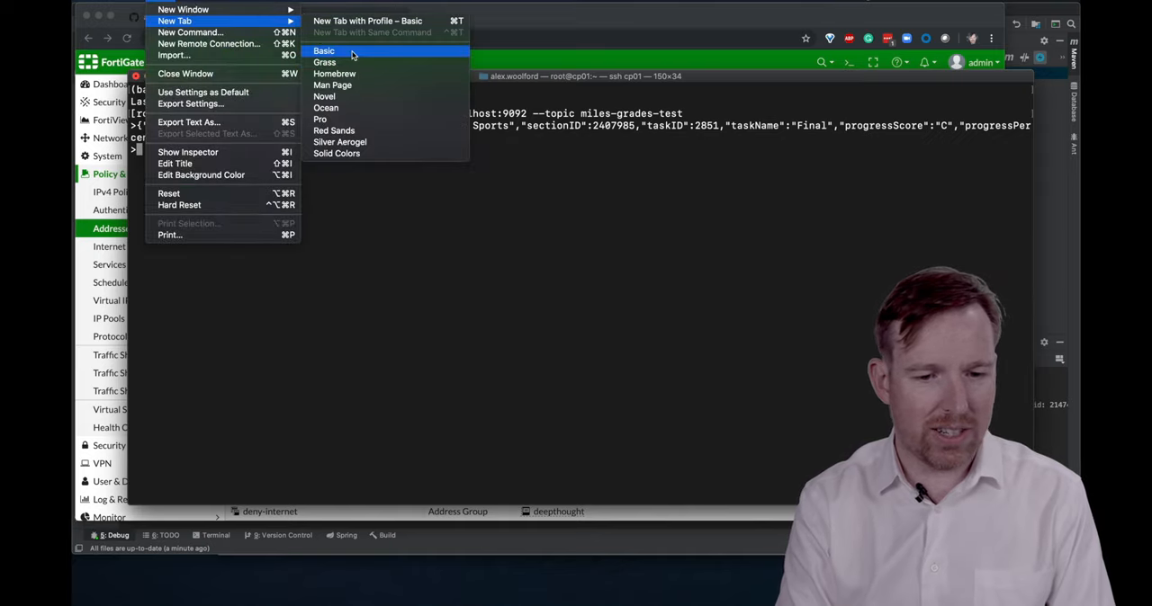
# In a new Terminal tab, ssh to deepthought and ping to test its internet access
pyautogui.click(324, 50)
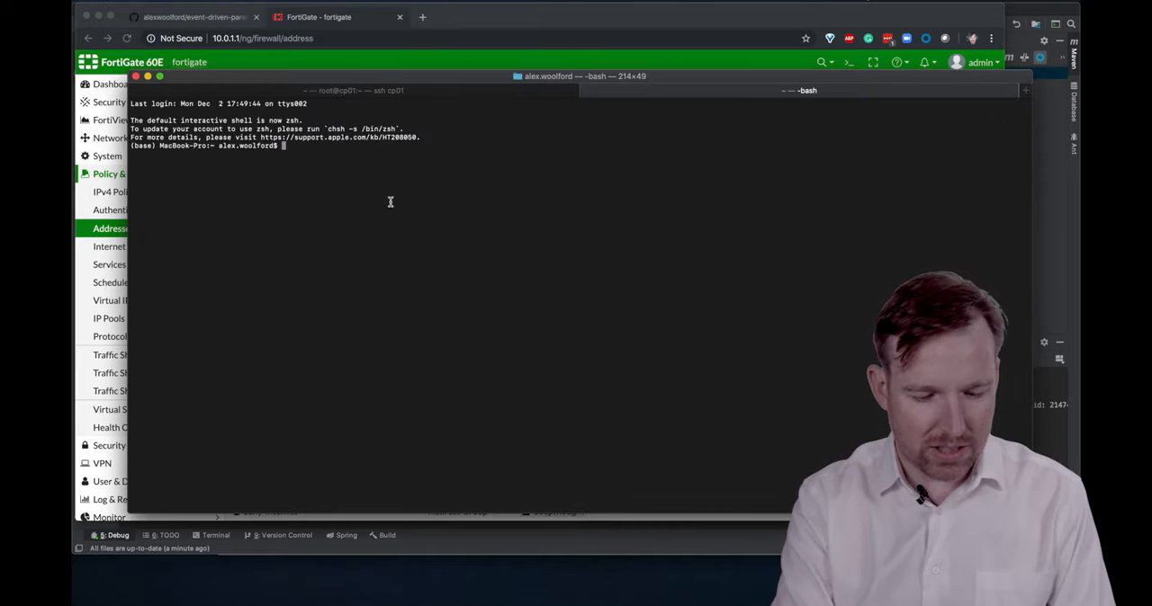
pyautogui.write('ssh deepthought')
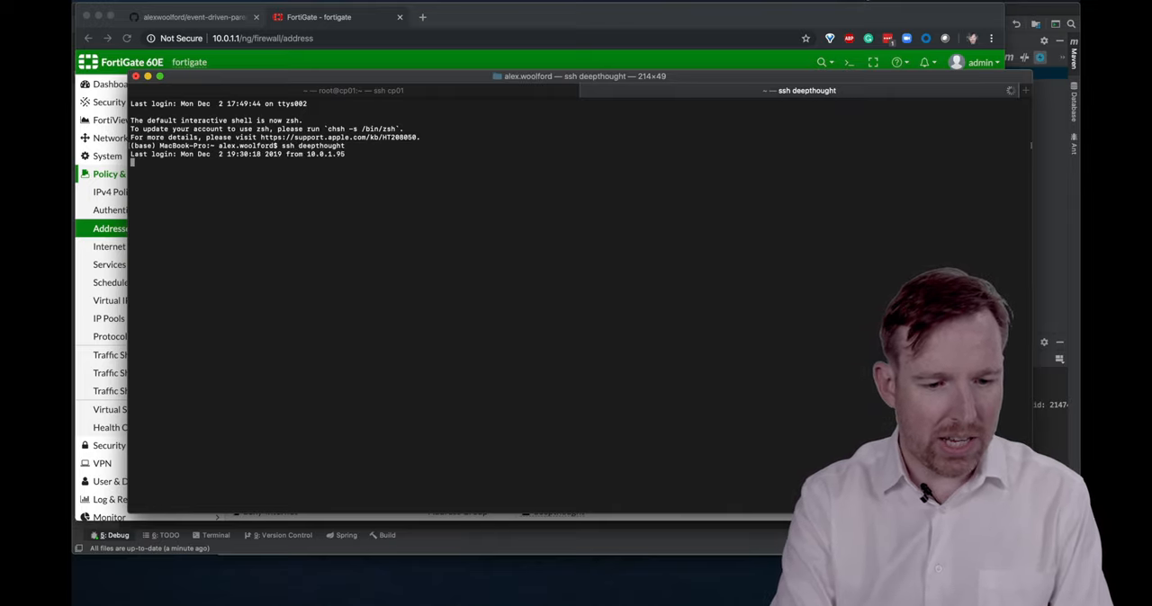
pyautogui.write('ping g')
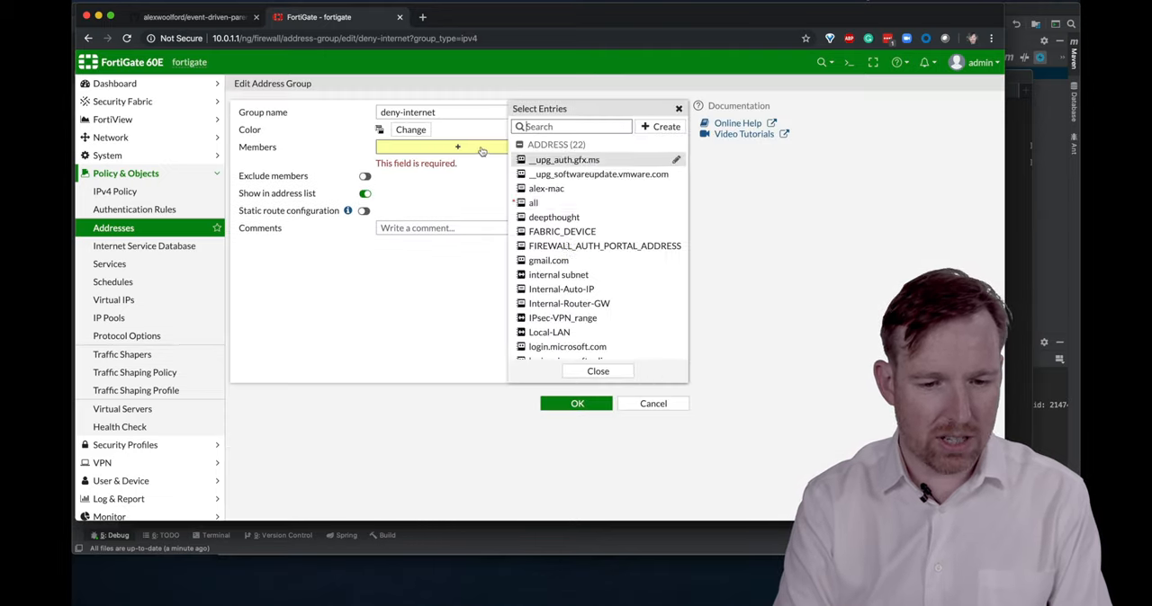
pyautogui.scroll(-3)
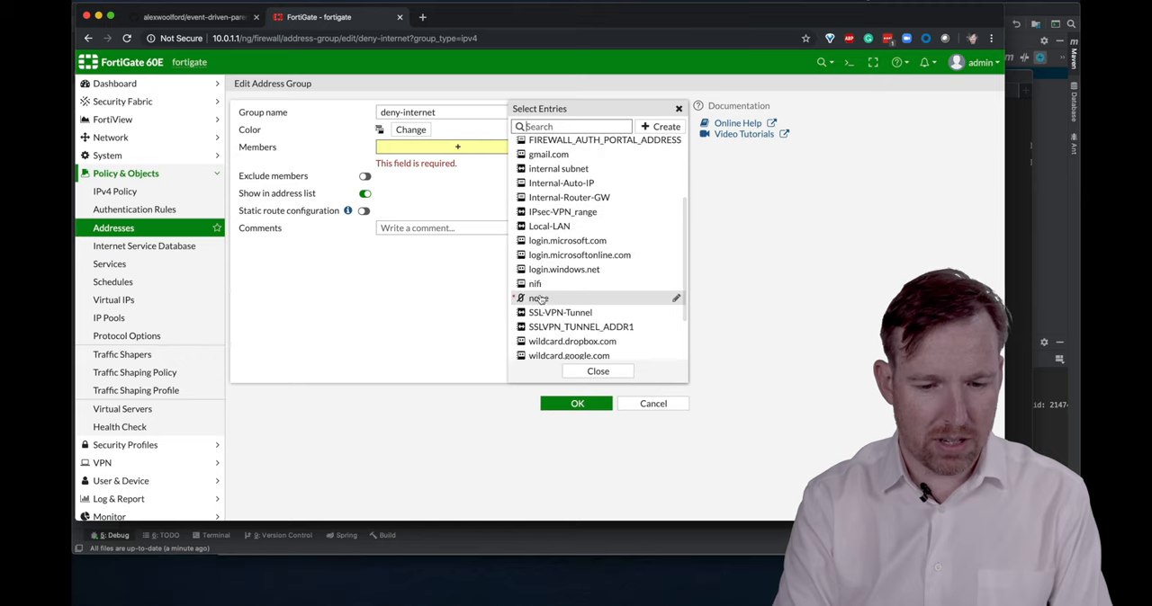